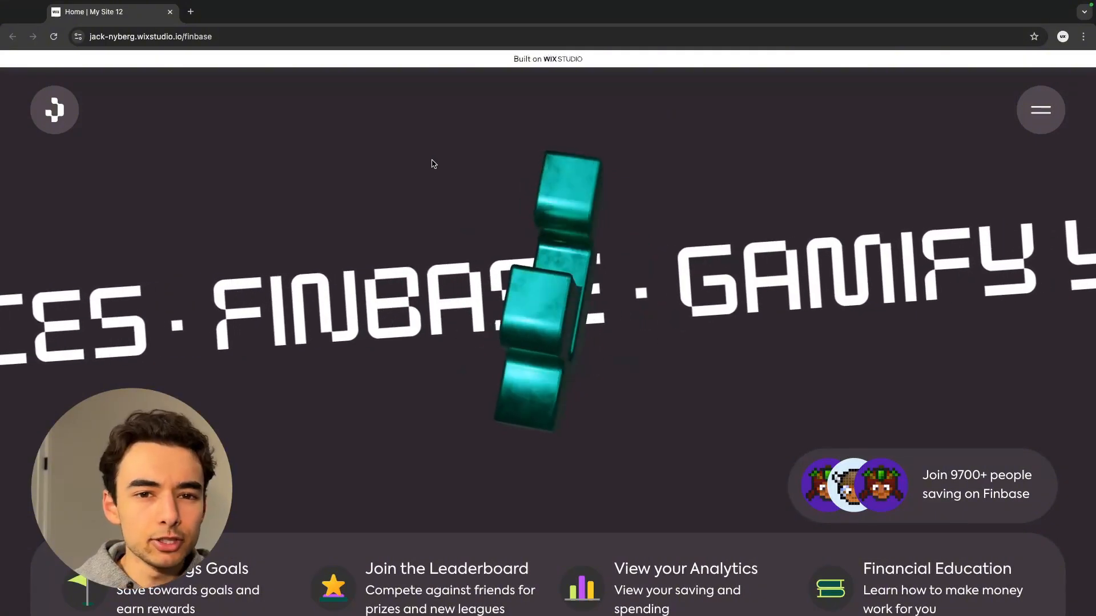
pyautogui.scroll(-3)
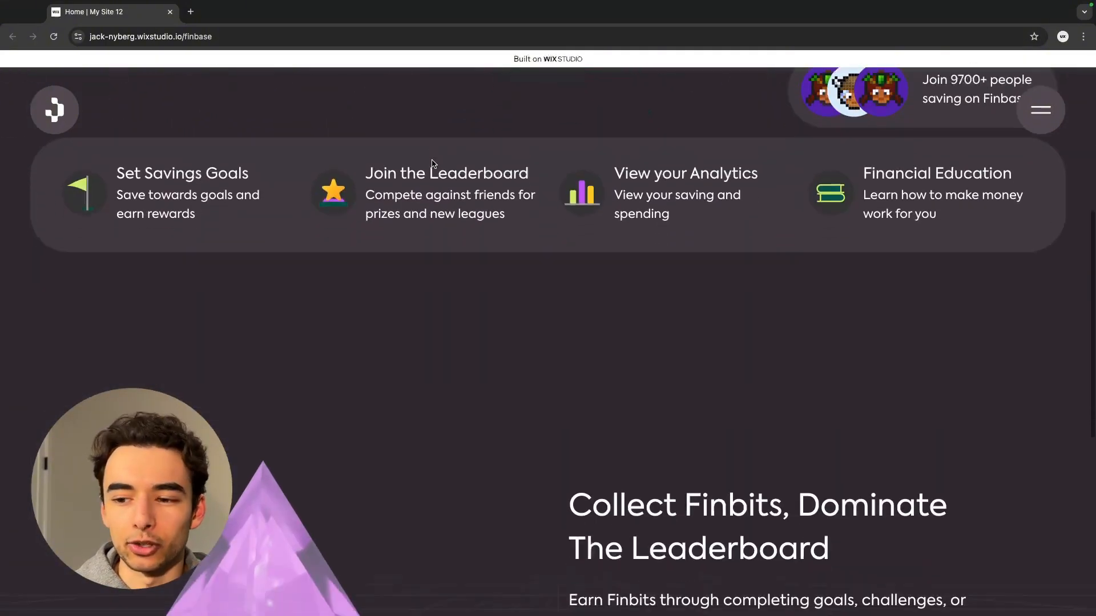
pyautogui.scroll(-3)
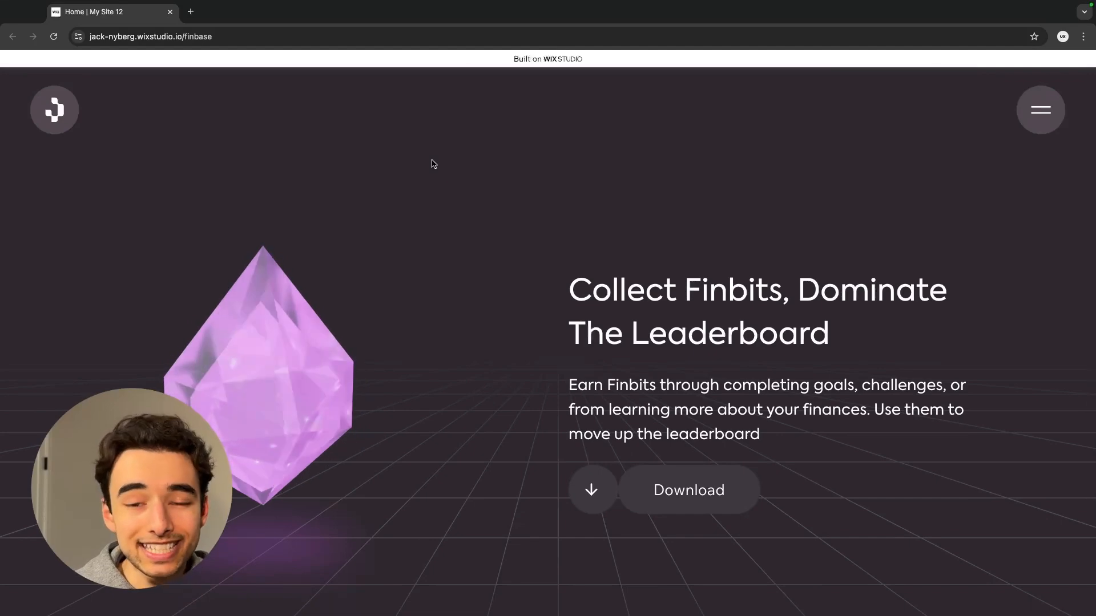